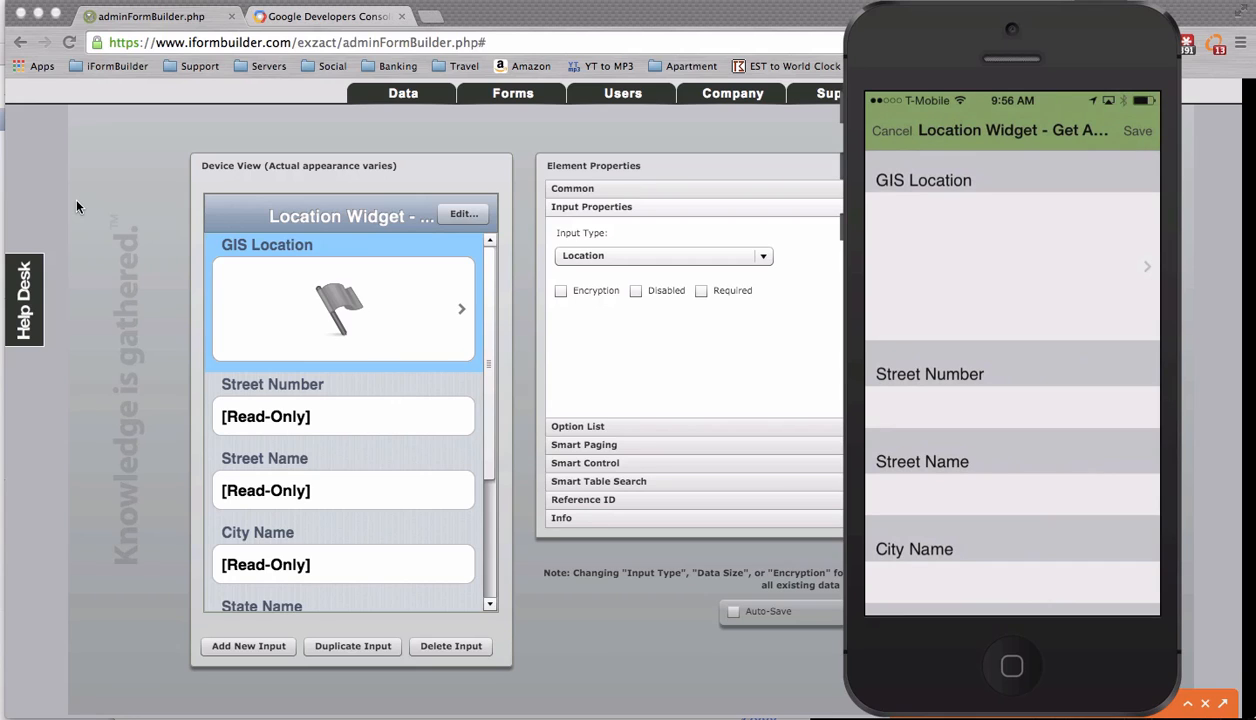
Capture a GPS reading to auto-fill the address fields, then cancel the test record.
{"action": "scroll", "scroll_direction": "down", "scroll_amount": 3}
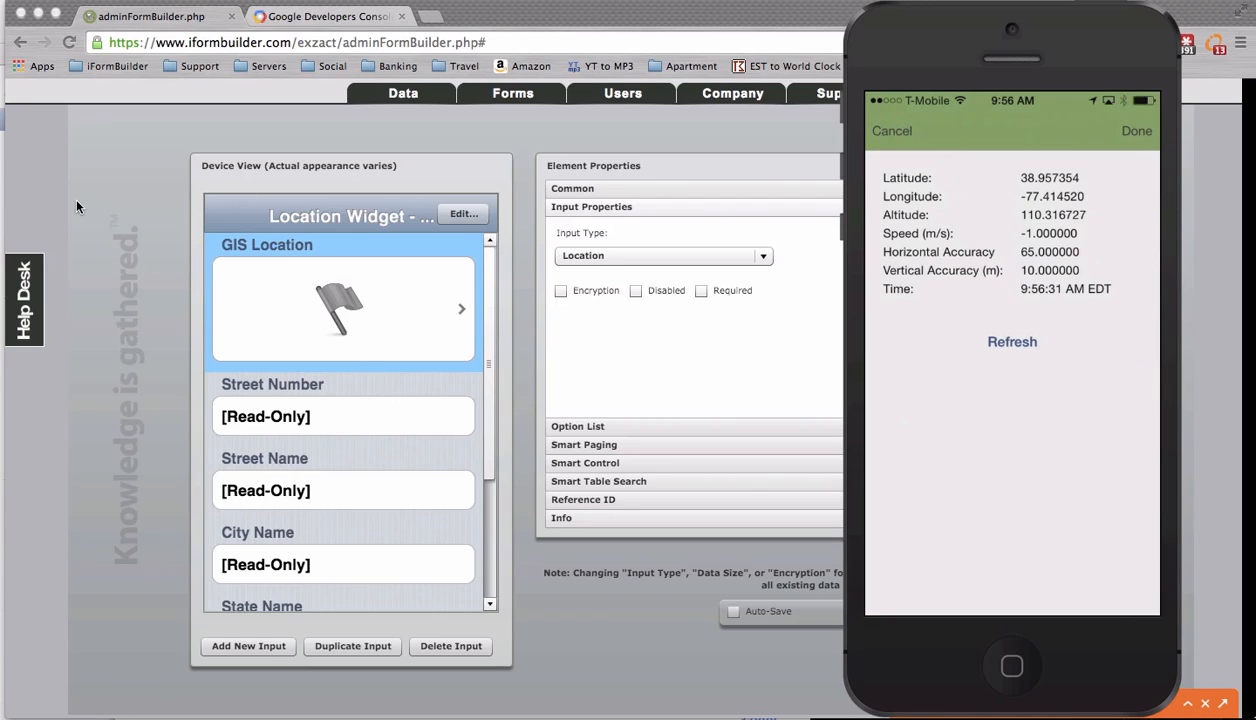
{"action": "left_click", "coordinate": [1136, 131]}
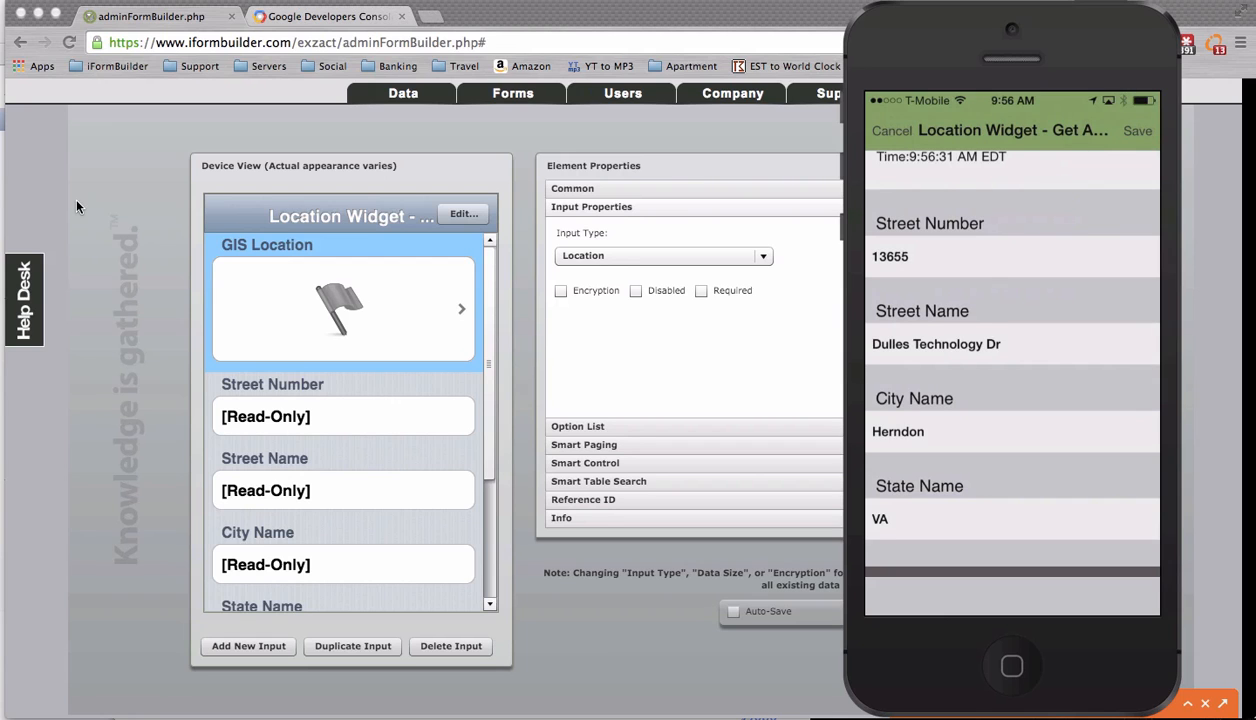
{"action": "left_click", "coordinate": [890, 131]}
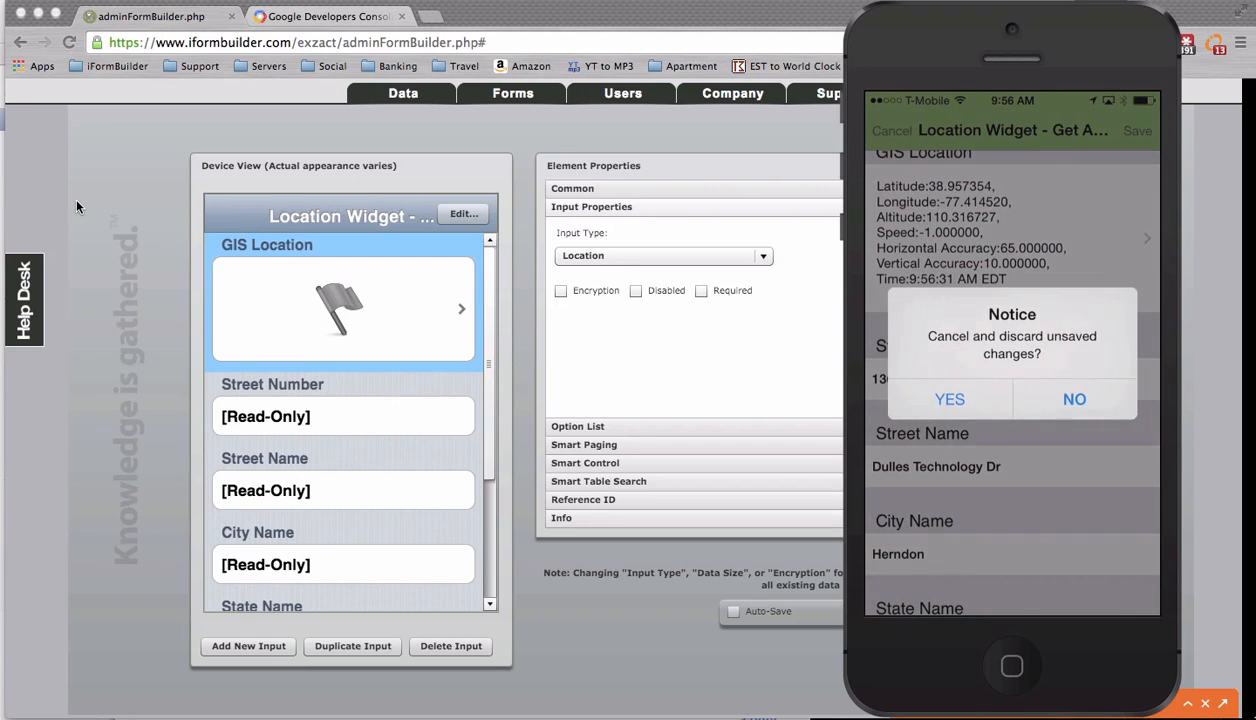
Discard the test record and browse the Esri Widget form's filled Florida address fields.
{"action": "left_click", "coordinate": [949, 399]}
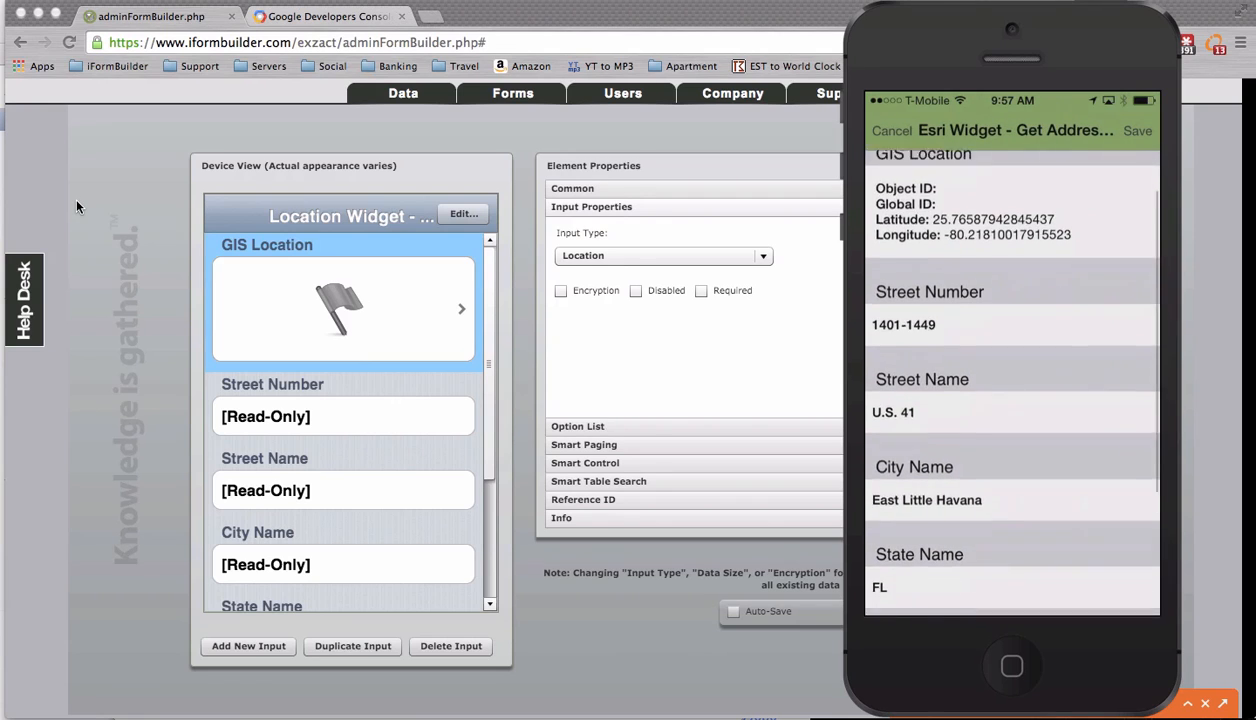
{"action": "scroll", "scroll_direction": "down", "scroll_amount": 3}
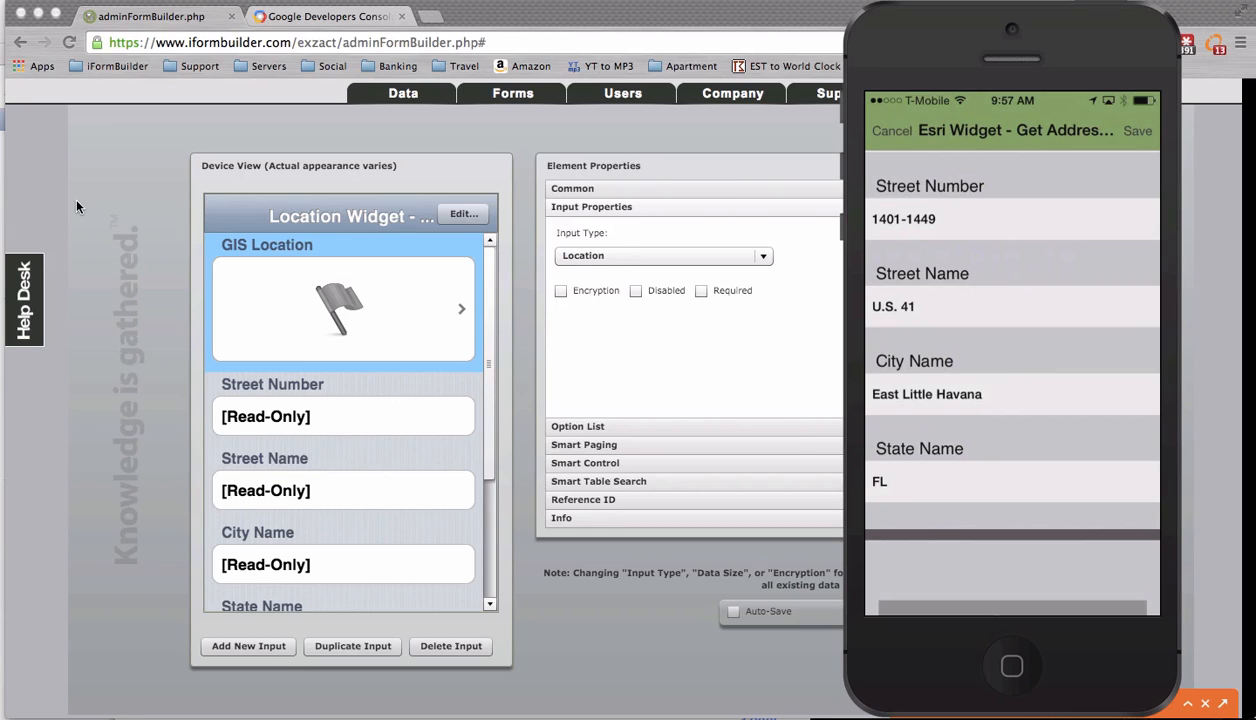
{"action": "mouse_move", "coordinate": [5, 248]}
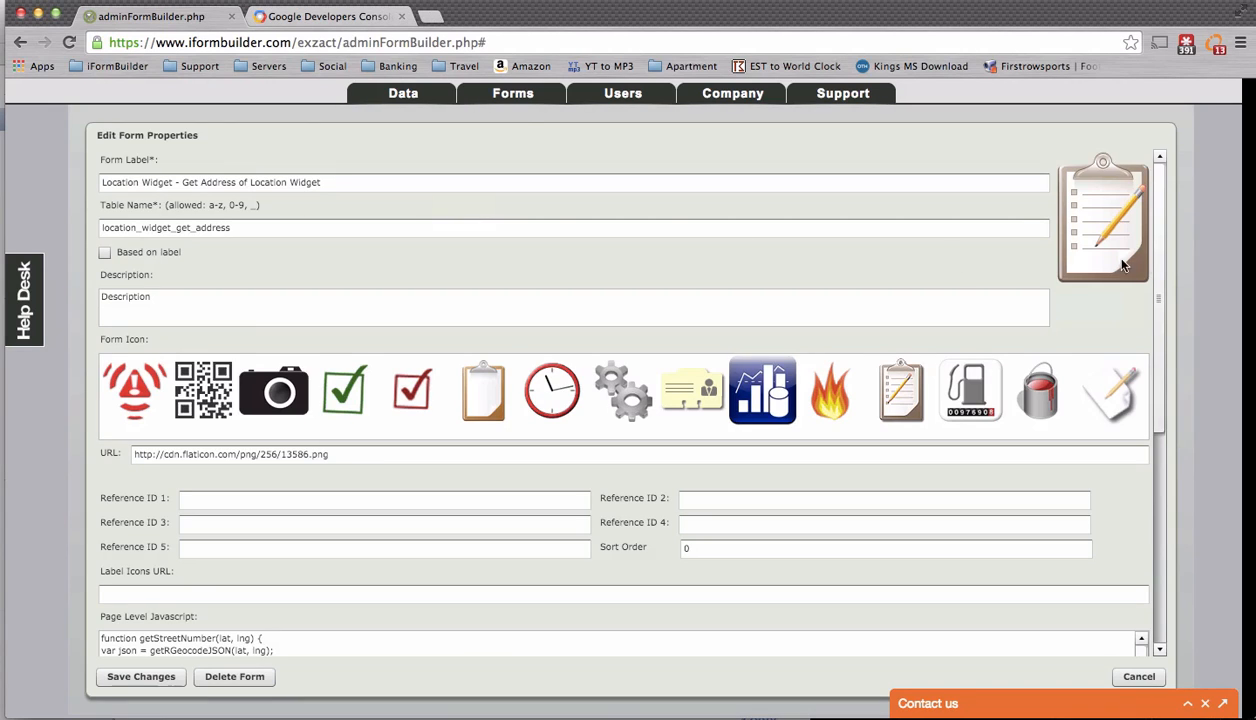
Review the page-level reverse-geocoding JavaScript and its client ID, then visit the Developers Console.
{"action": "scroll", "scroll_direction": "down", "scroll_amount": 3}
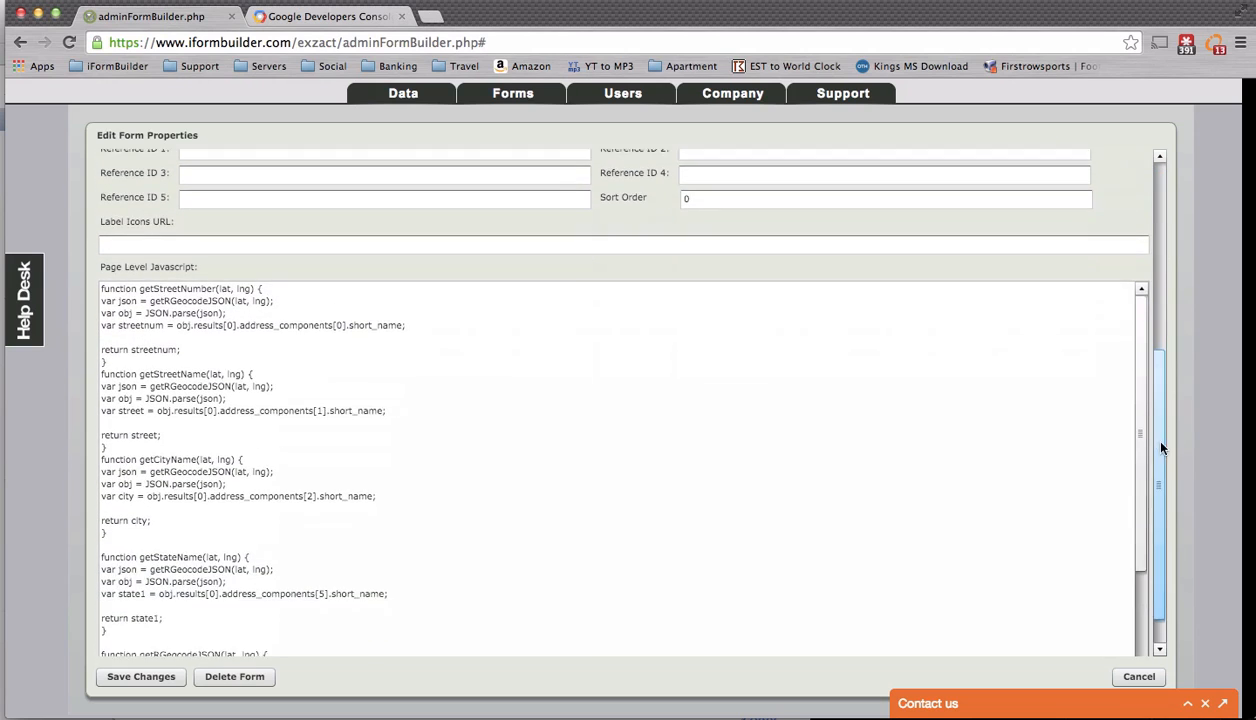
{"action": "scroll", "scroll_direction": "down", "scroll_amount": 3}
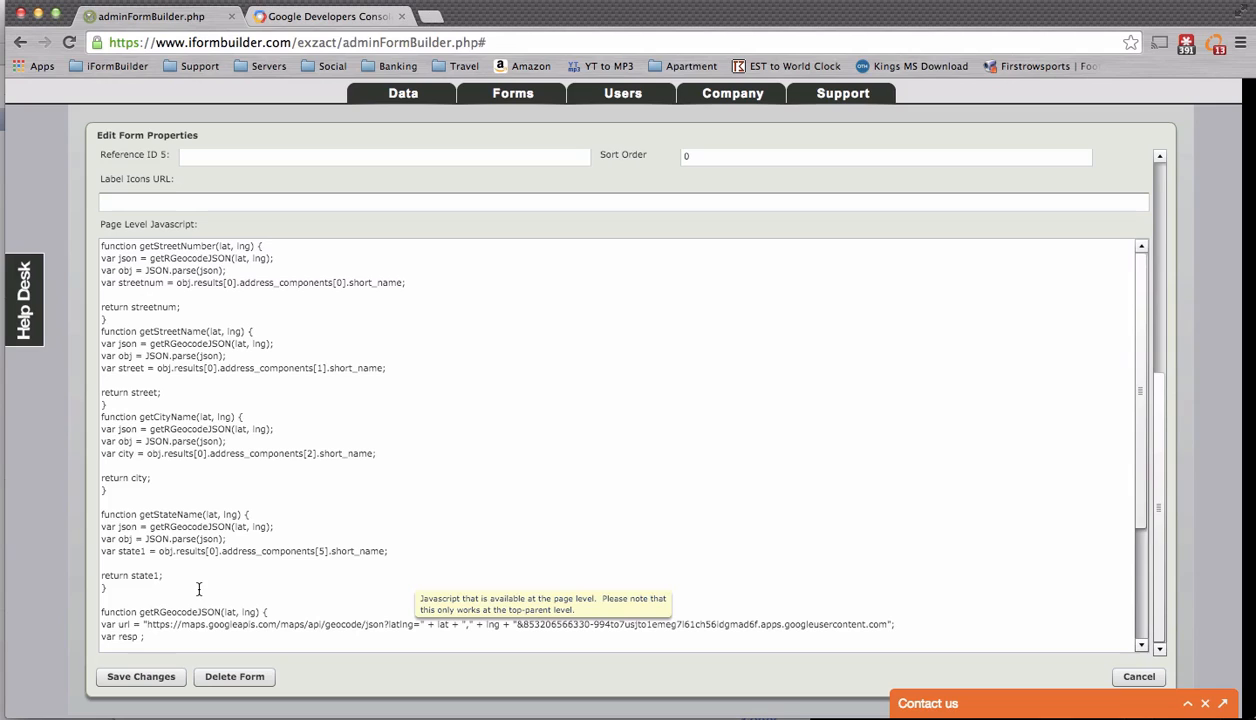
{"action": "mouse_move", "coordinate": [133, 246]}
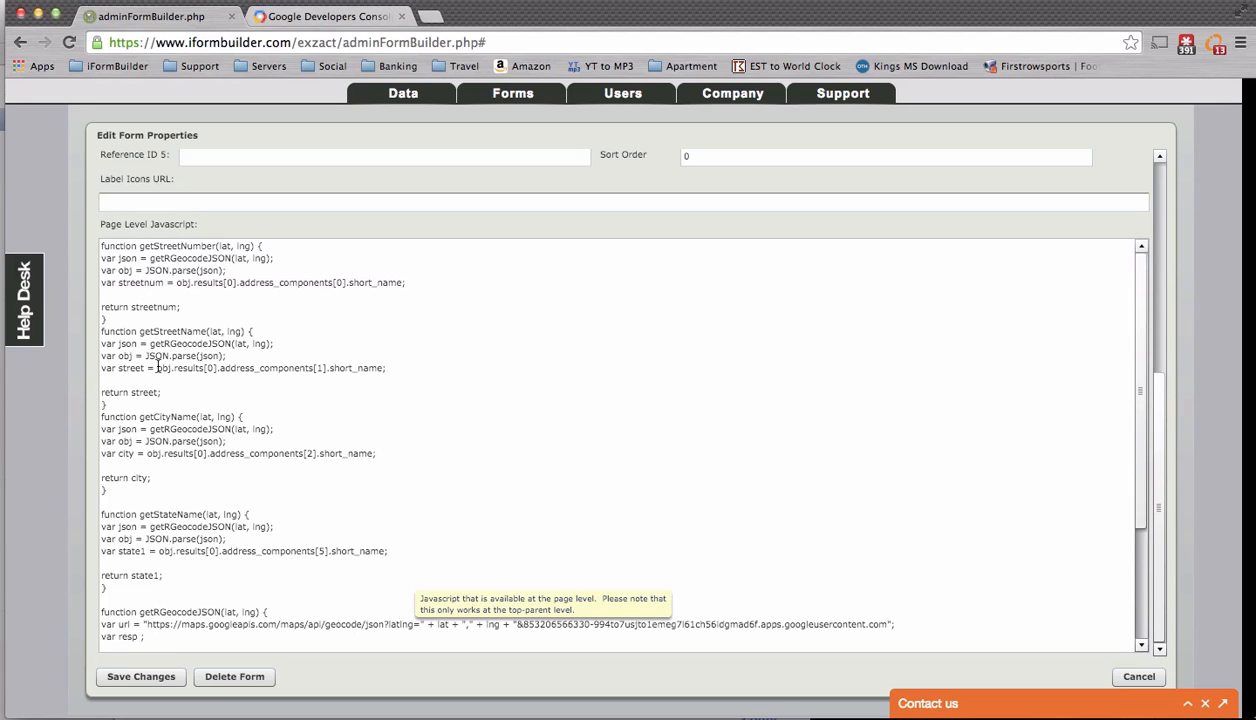
{"action": "mouse_move", "coordinate": [165, 507]}
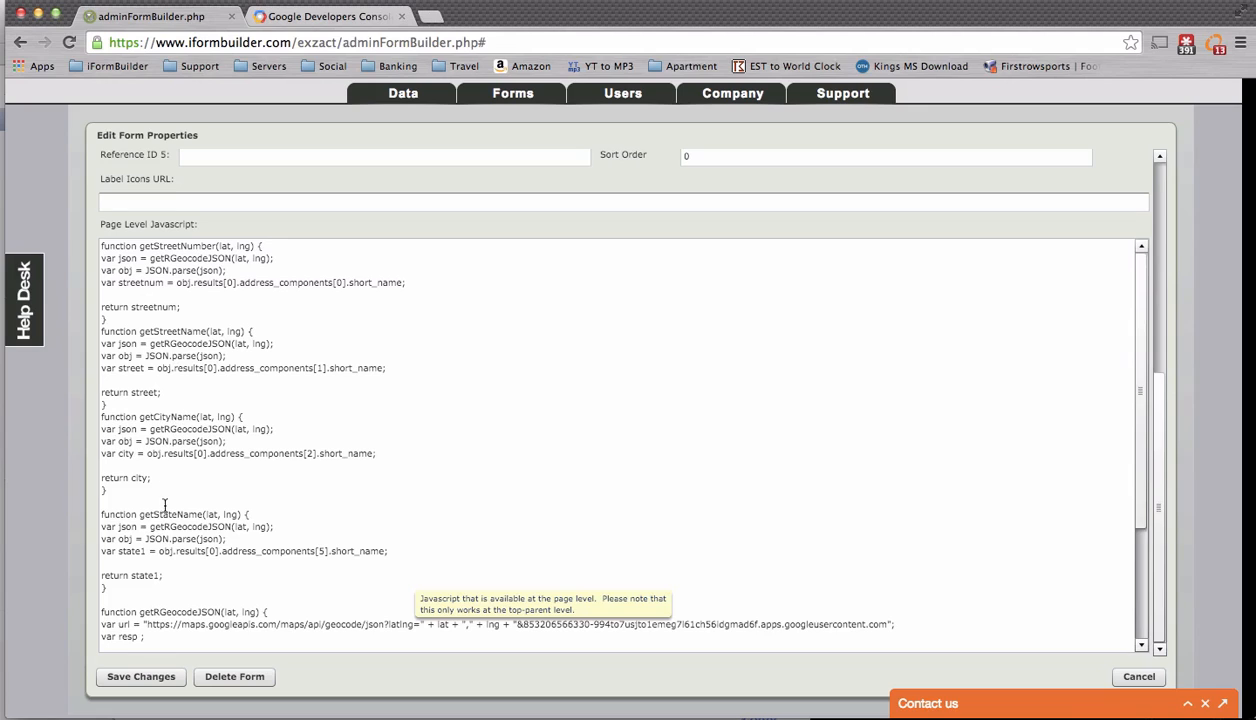
{"action": "mouse_move", "coordinate": [280, 601]}
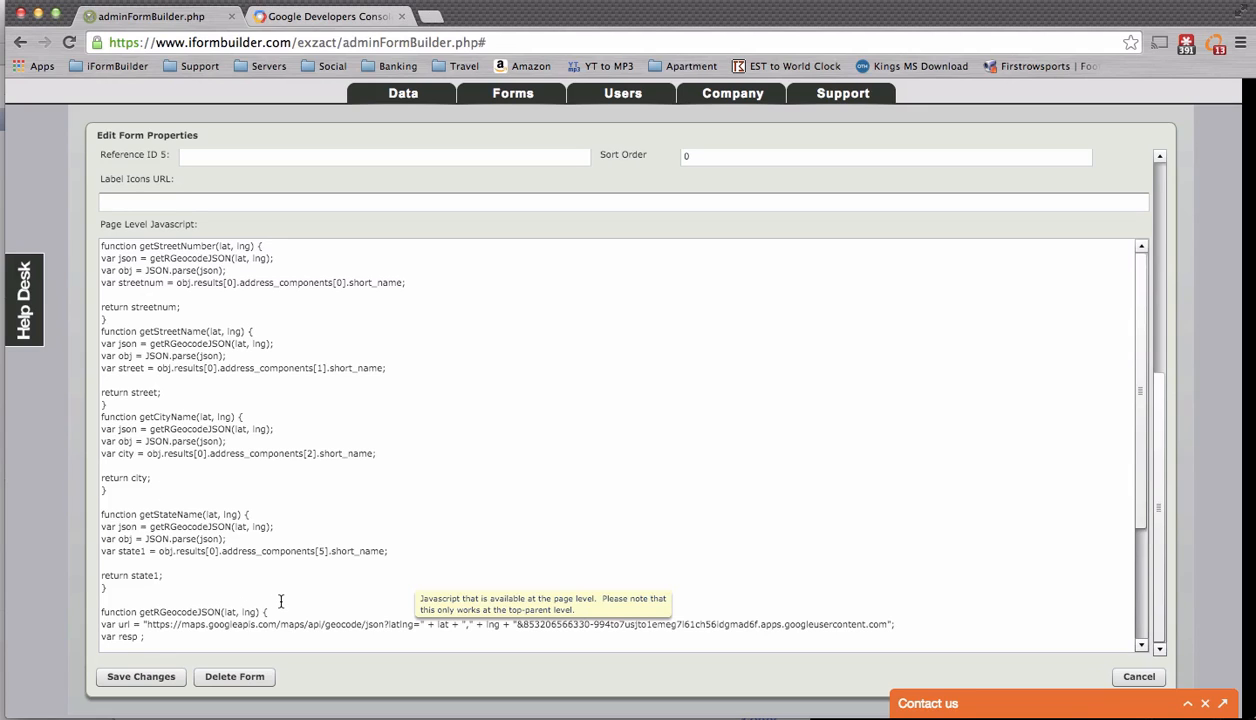
{"action": "mouse_move", "coordinate": [517, 575]}
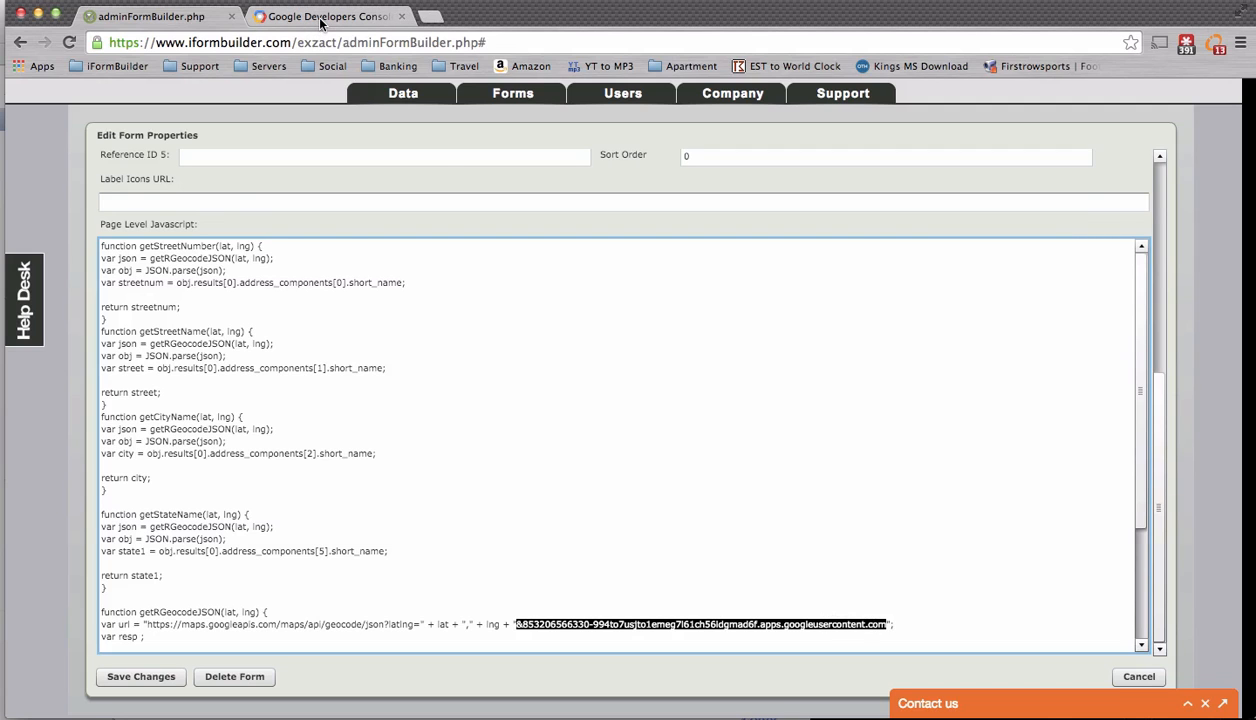
{"action": "left_click", "coordinate": [330, 16]}
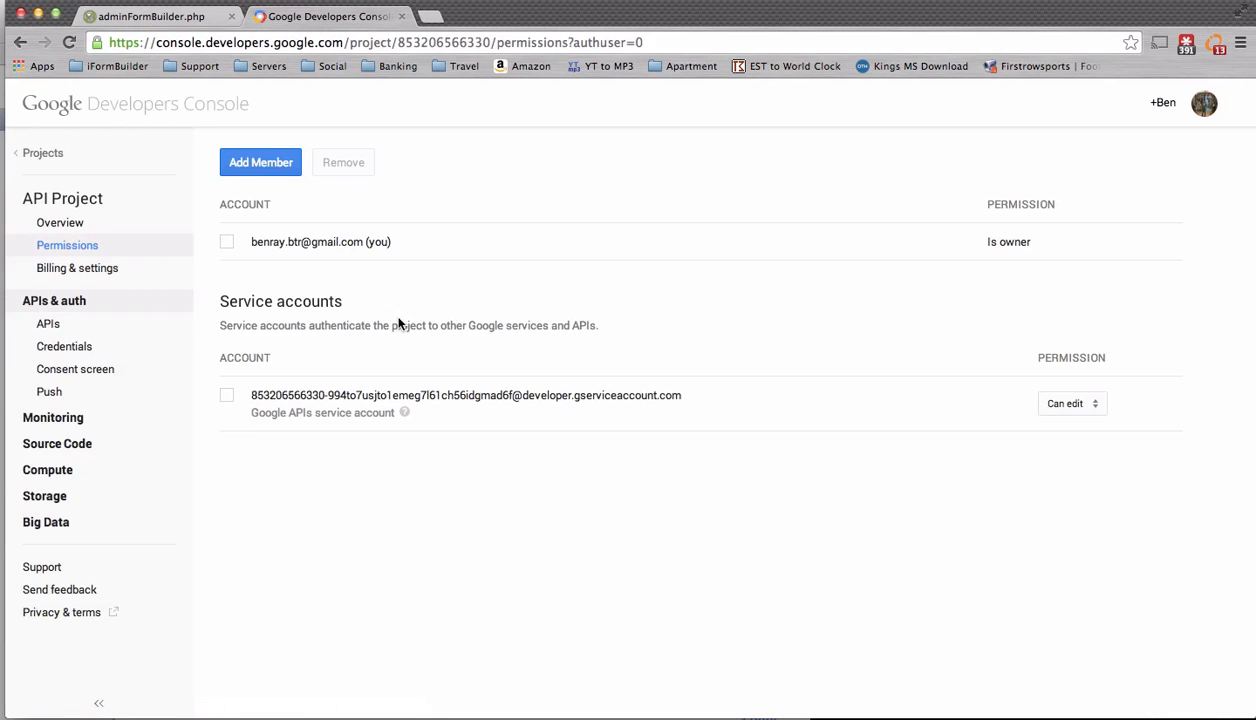
{"action": "mouse_move", "coordinate": [707, 411]}
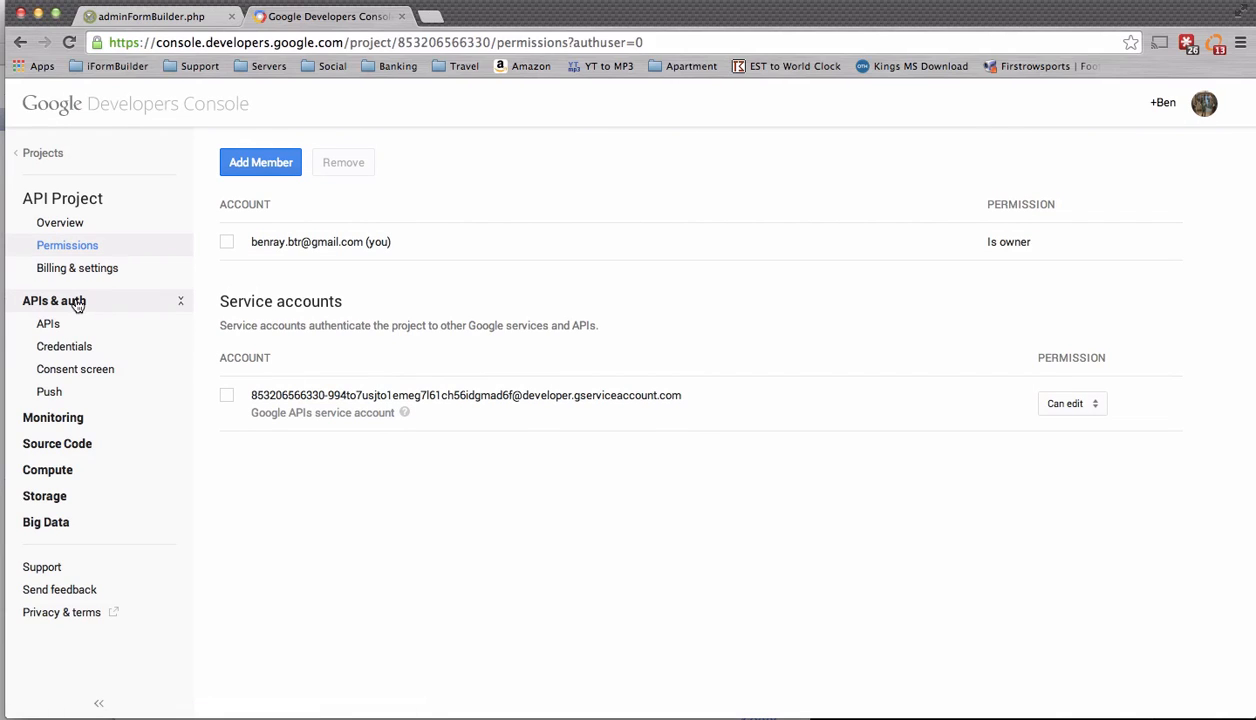
{"action": "mouse_move", "coordinate": [690, 398]}
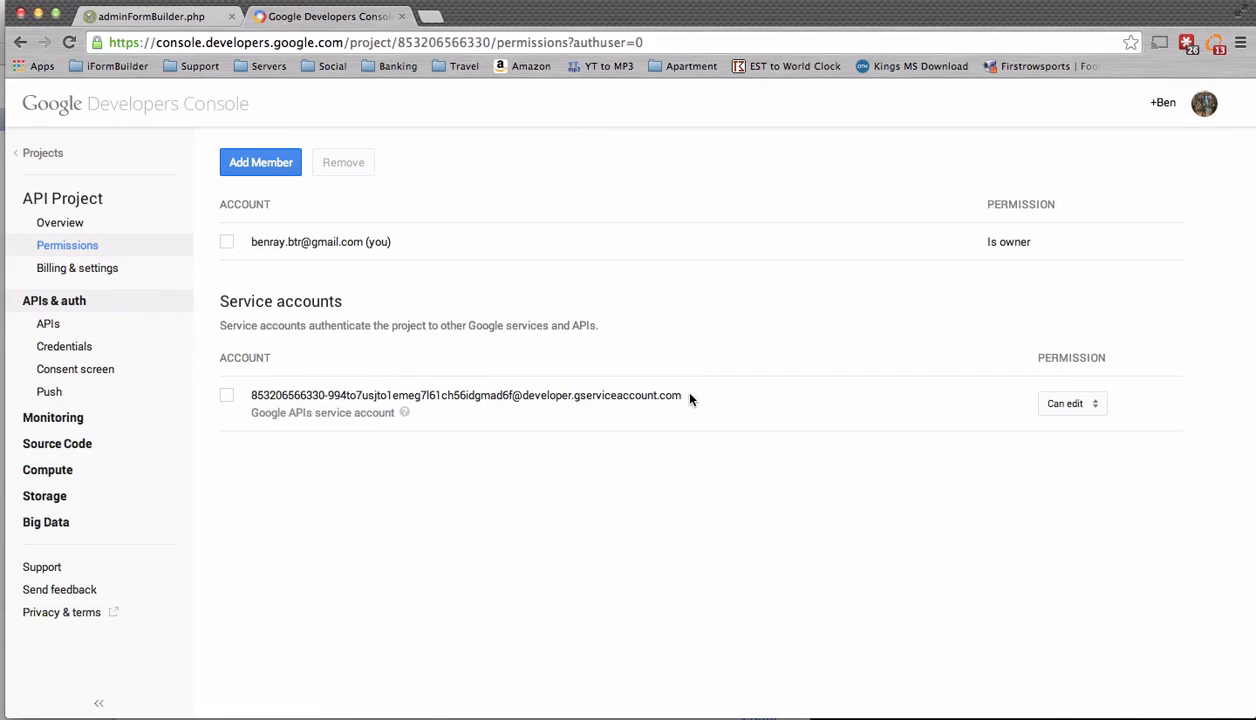
{"action": "mouse_move", "coordinate": [255, 357]}
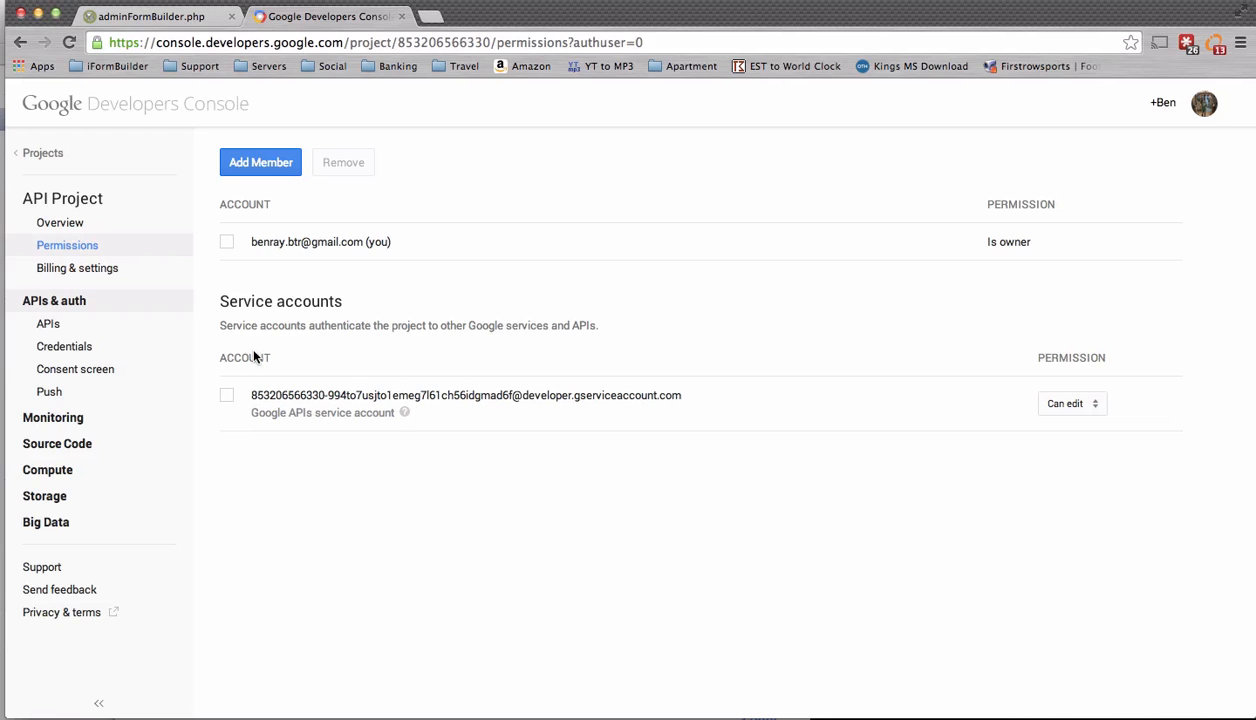
Compare the service account ID with the script's key and return to the Location Widget form.
{"action": "left_click", "coordinate": [150, 16]}
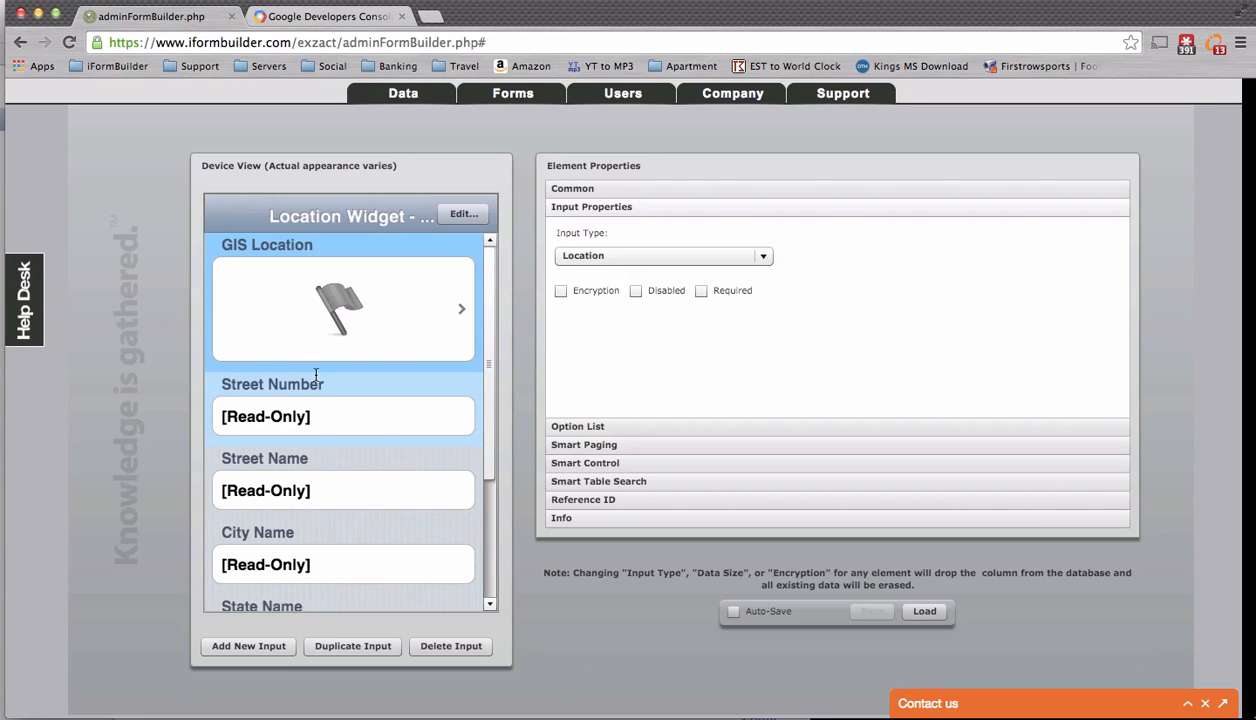
{"action": "mouse_move", "coordinate": [360, 412]}
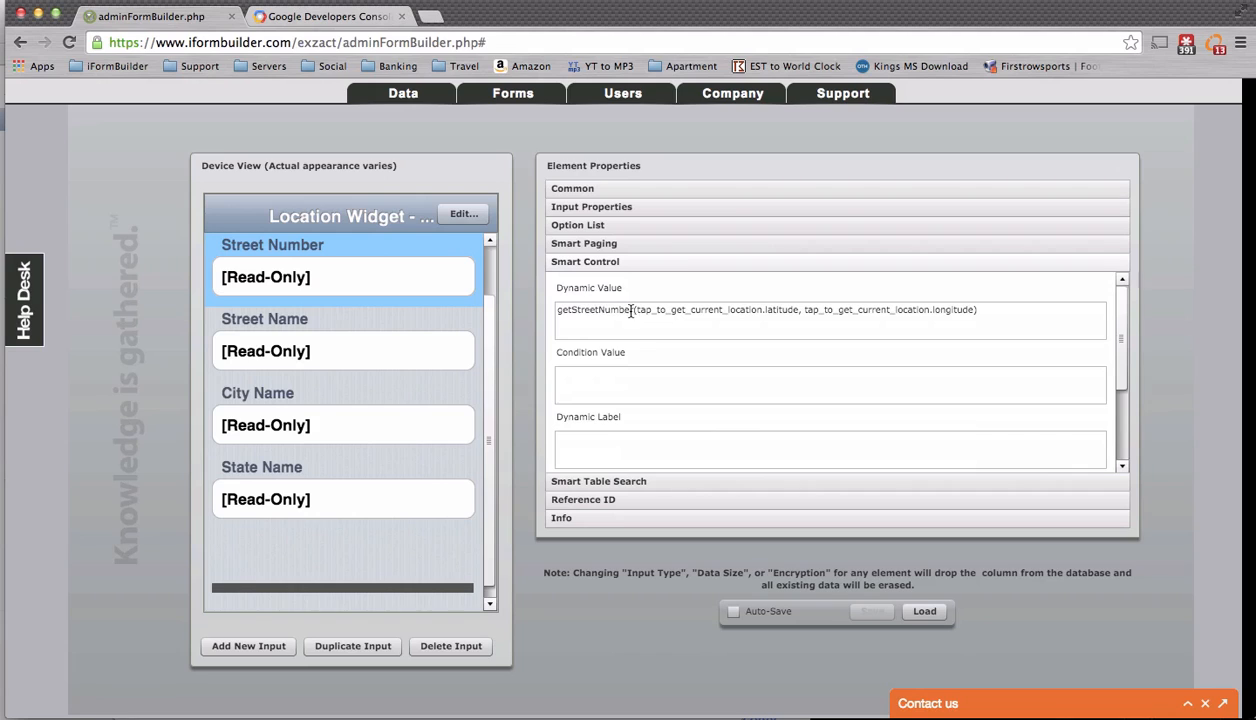
Highlight getStreetNumber in the Street Number field's Smart Control dynamic value.
{"action": "double_click", "coordinate": [595, 309]}
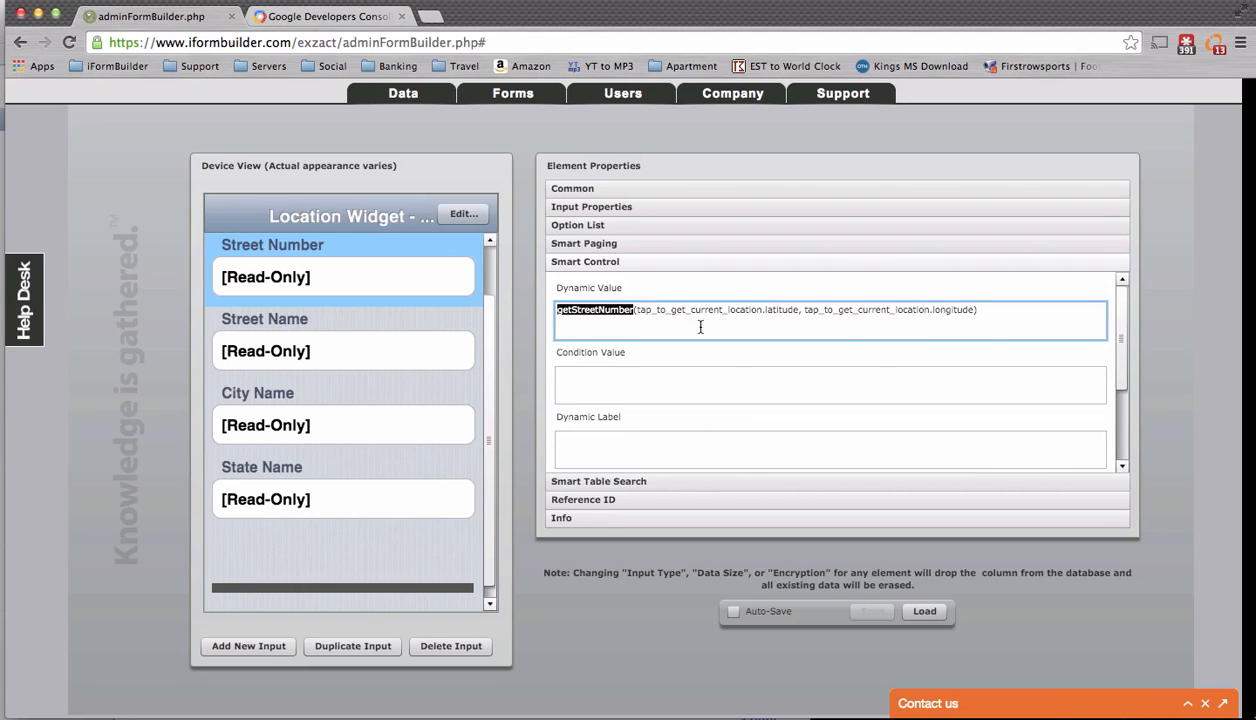
{"action": "mouse_move", "coordinate": [760, 310]}
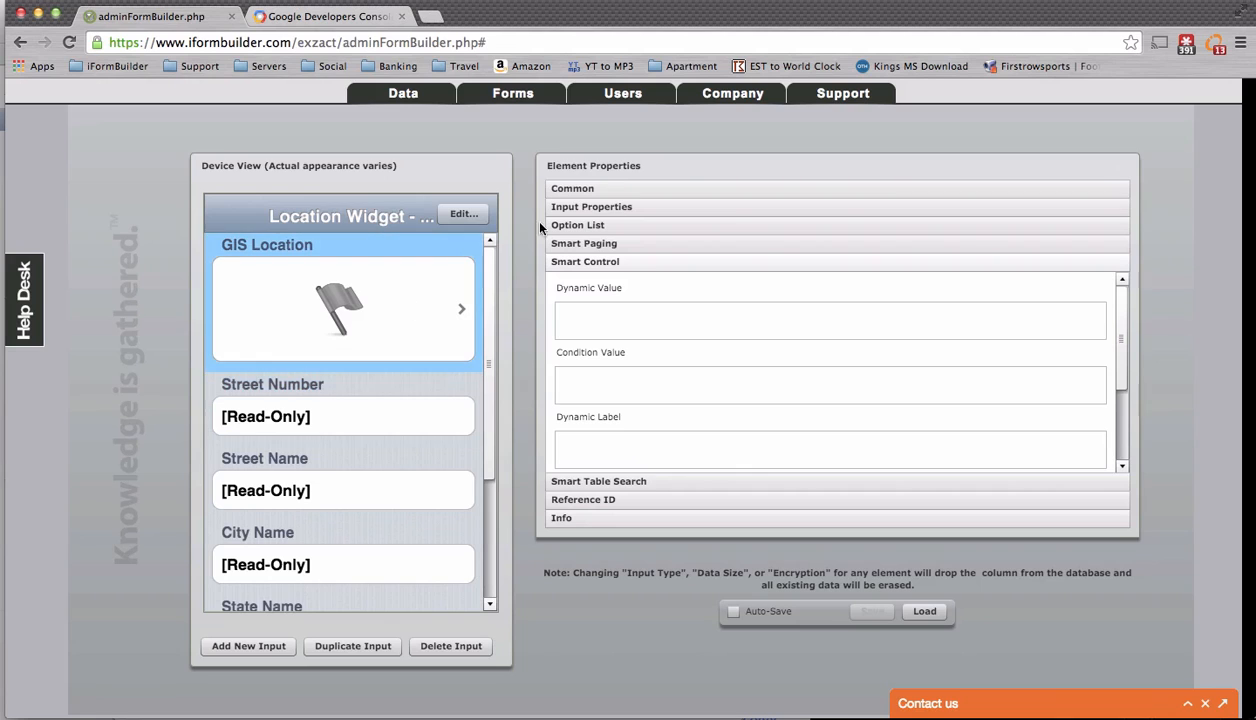
Switch the GIS Location input type from Location to ESRI.
{"action": "left_click", "coordinate": [572, 188]}
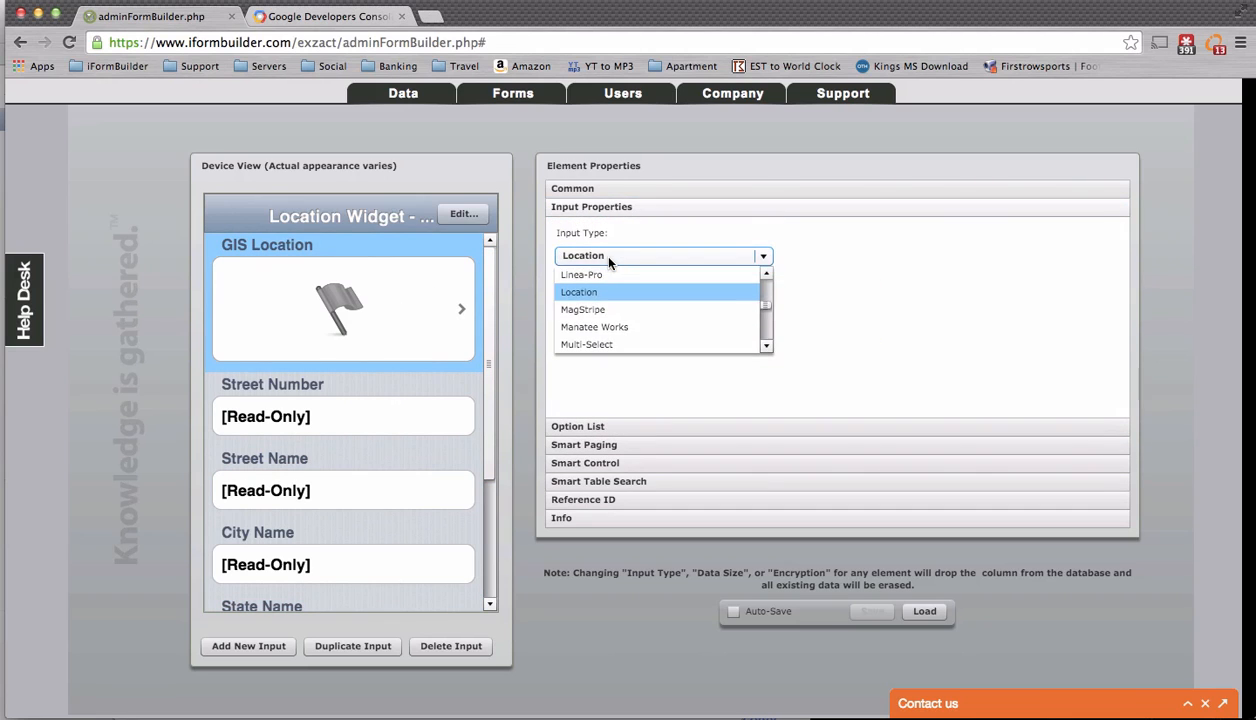
{"action": "left_click", "coordinate": [660, 275]}
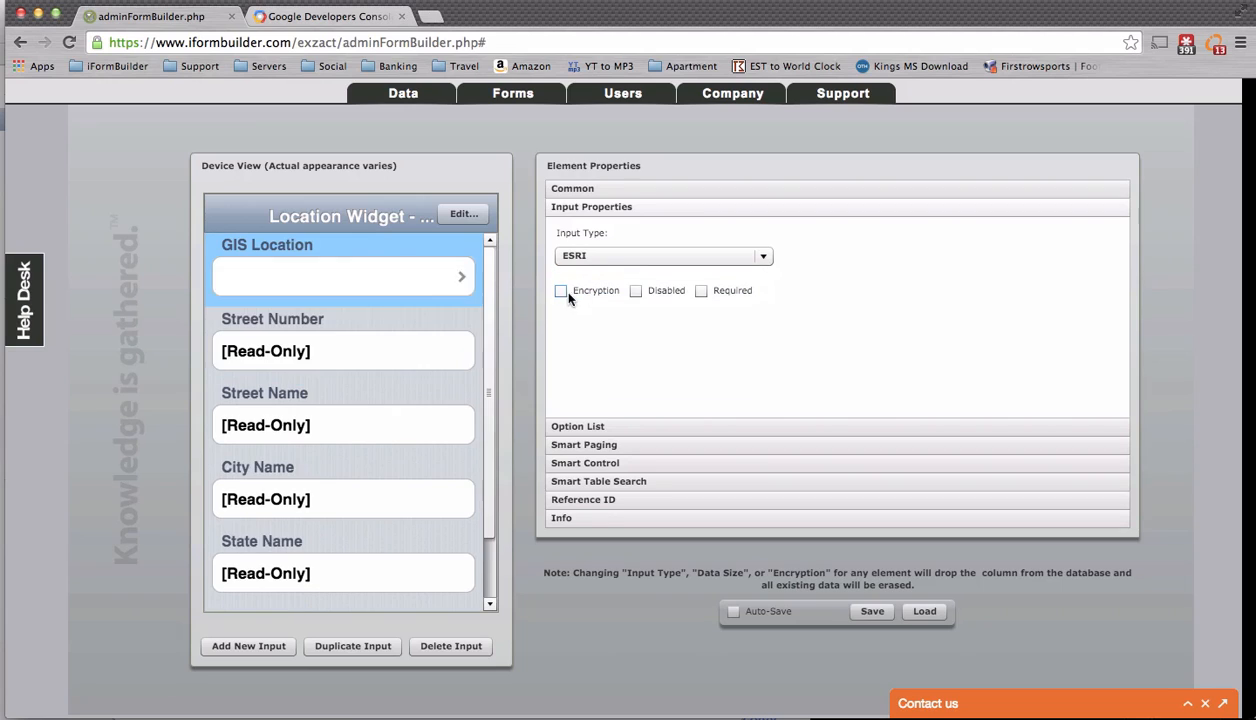